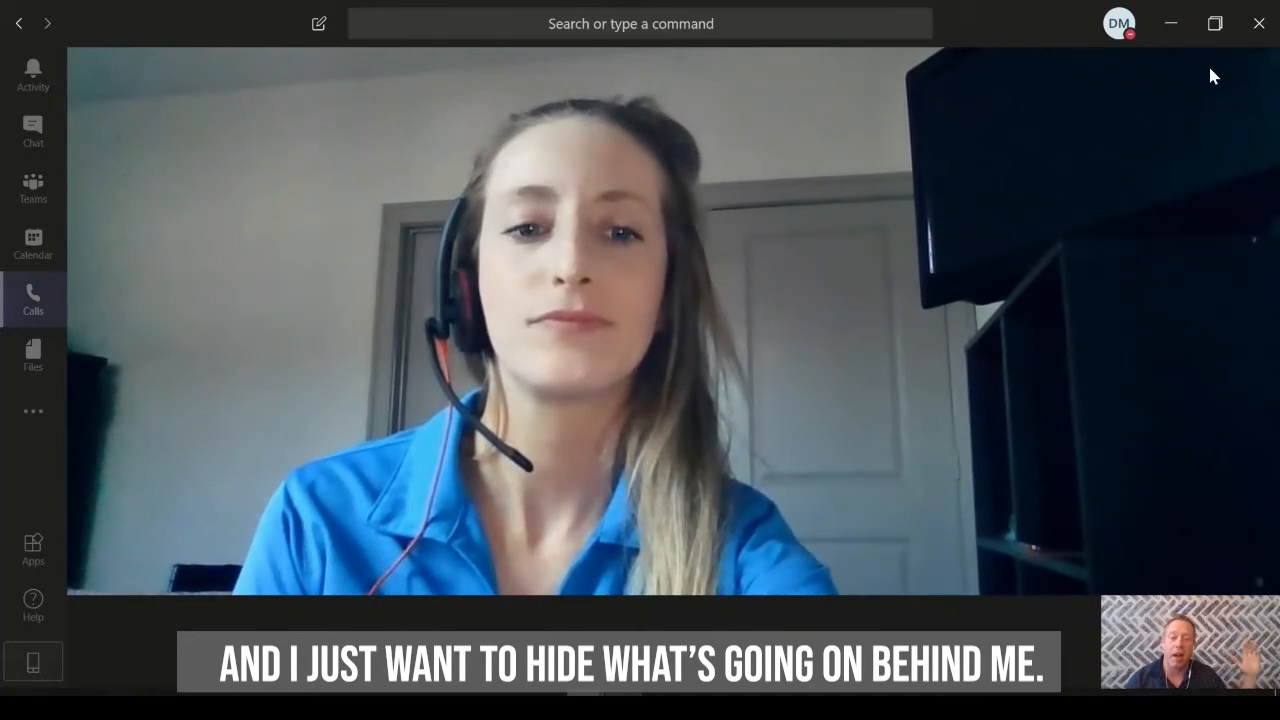
{"action": "mouse_move", "coordinate": [995, 373]}
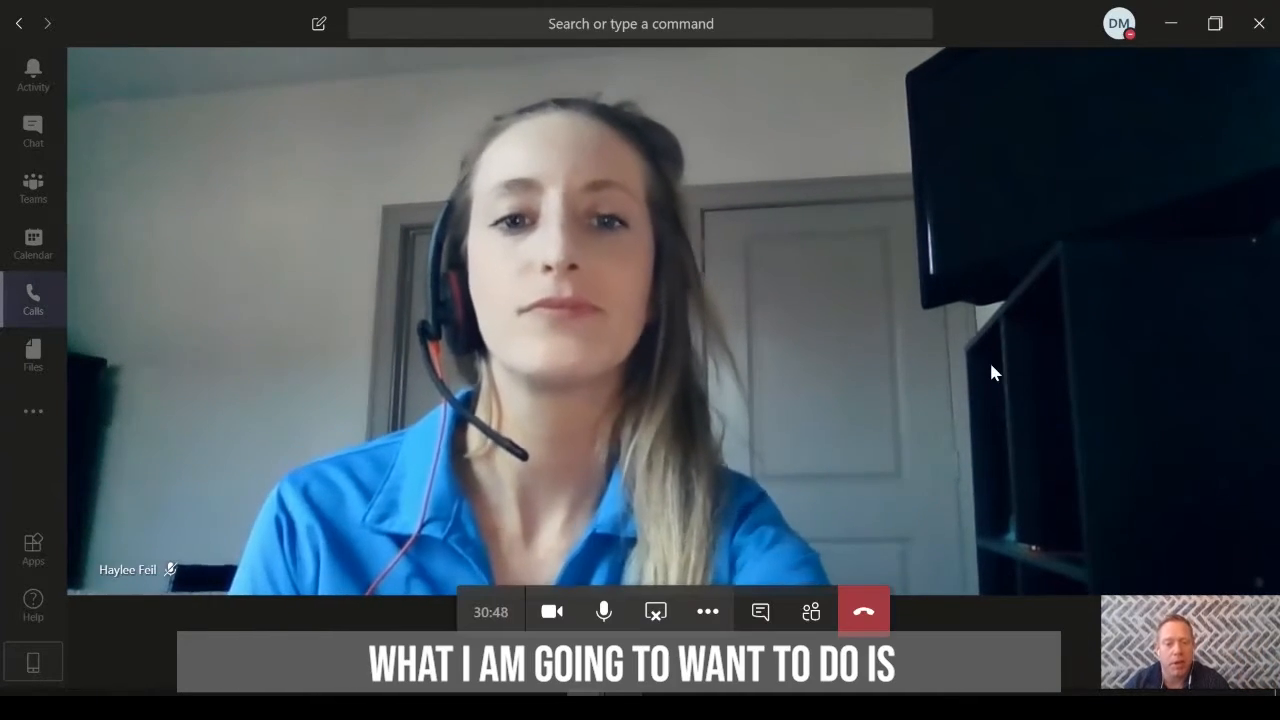
{"action": "mouse_move", "coordinate": [705, 566]}
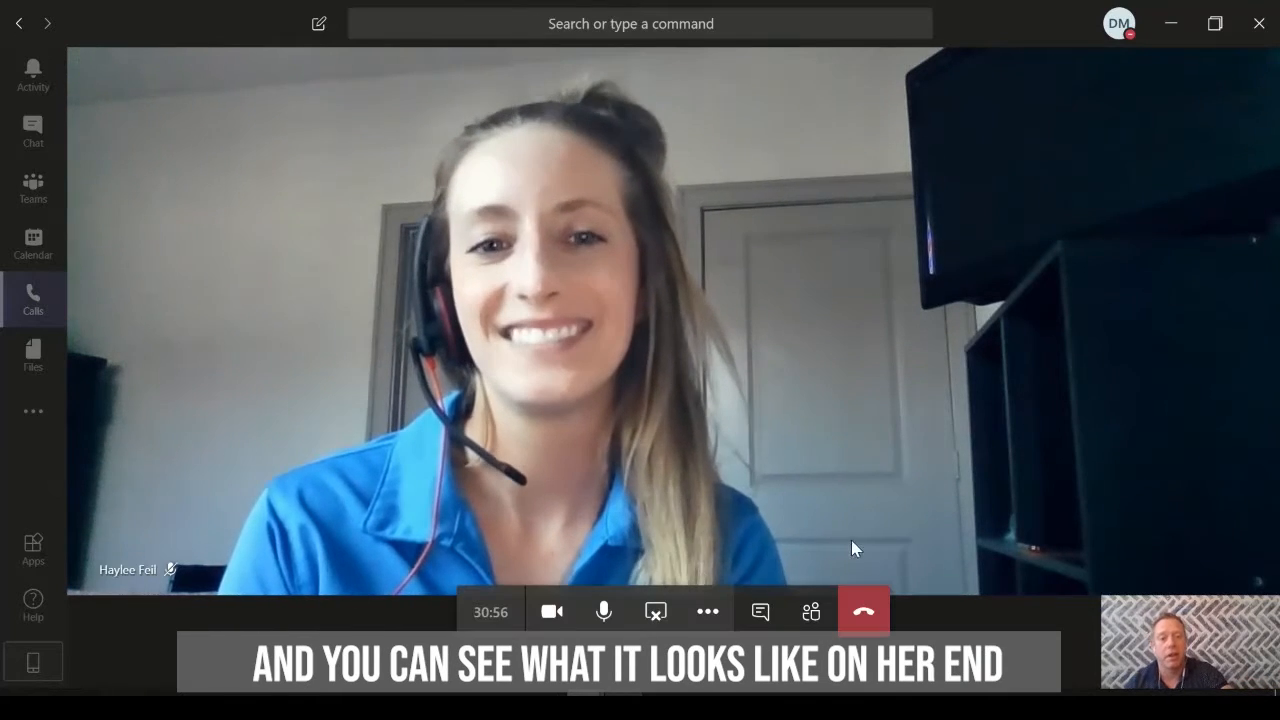
{"action": "mouse_move", "coordinate": [728, 531]}
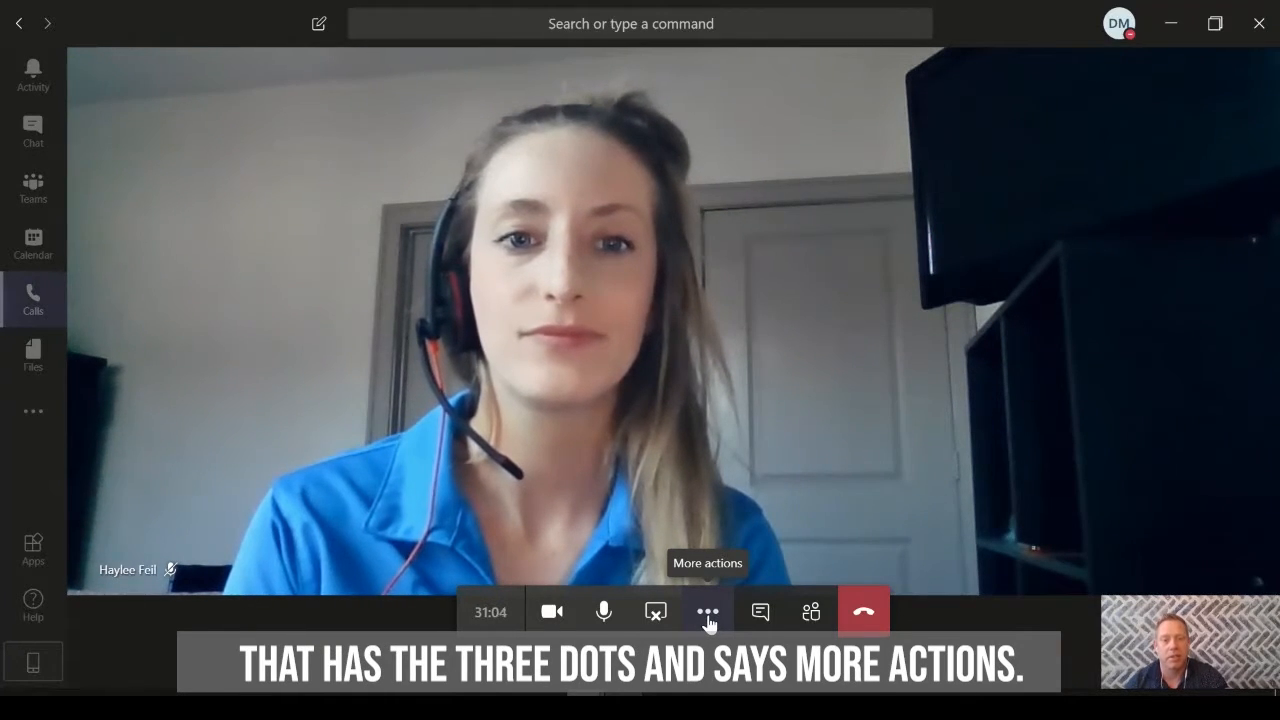
- Choose the blur background effect and preview it on your own video
{"action": "left_click", "coordinate": [707, 611]}
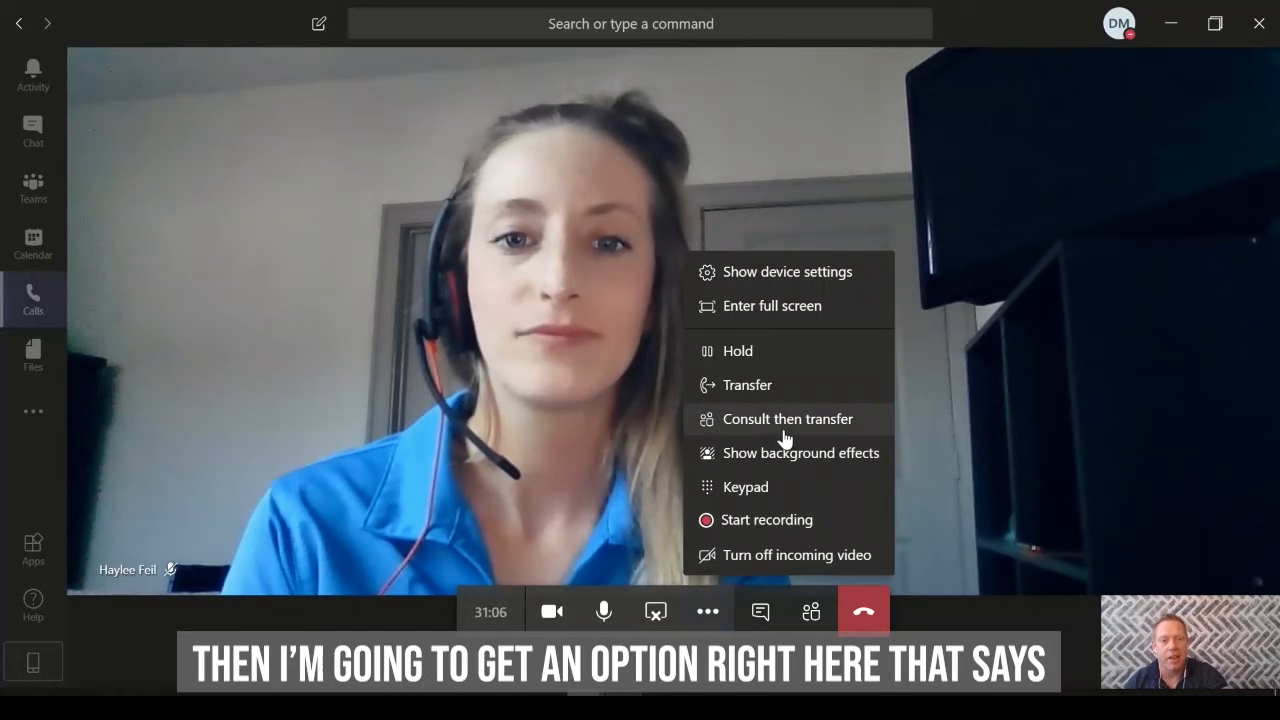
{"action": "mouse_move", "coordinate": [780, 453]}
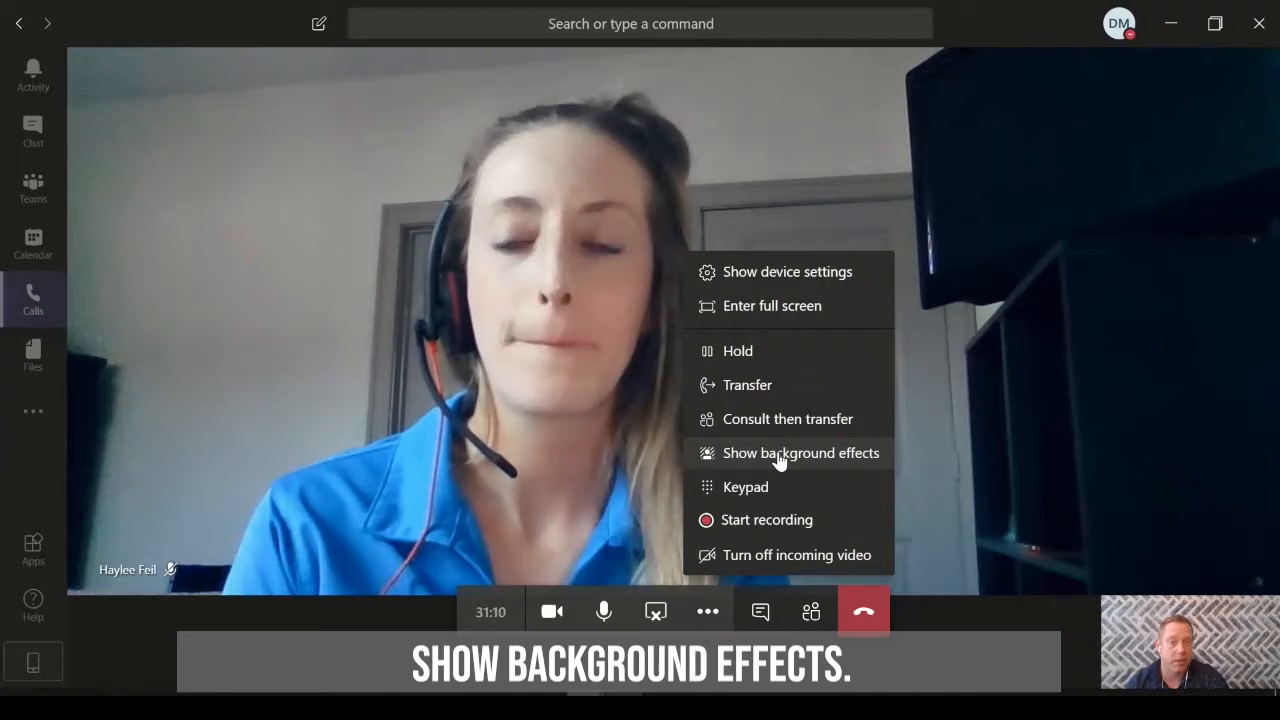
{"action": "left_click", "coordinate": [800, 453]}
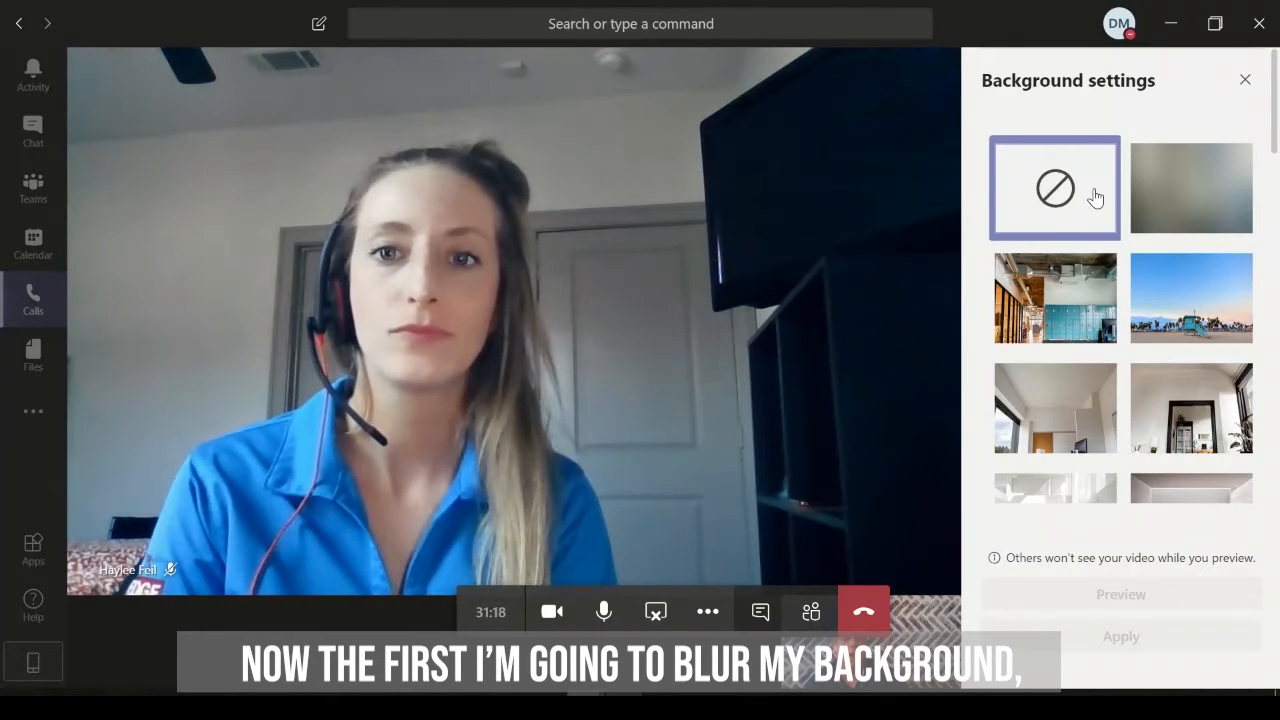
{"action": "left_click", "coordinate": [1190, 188]}
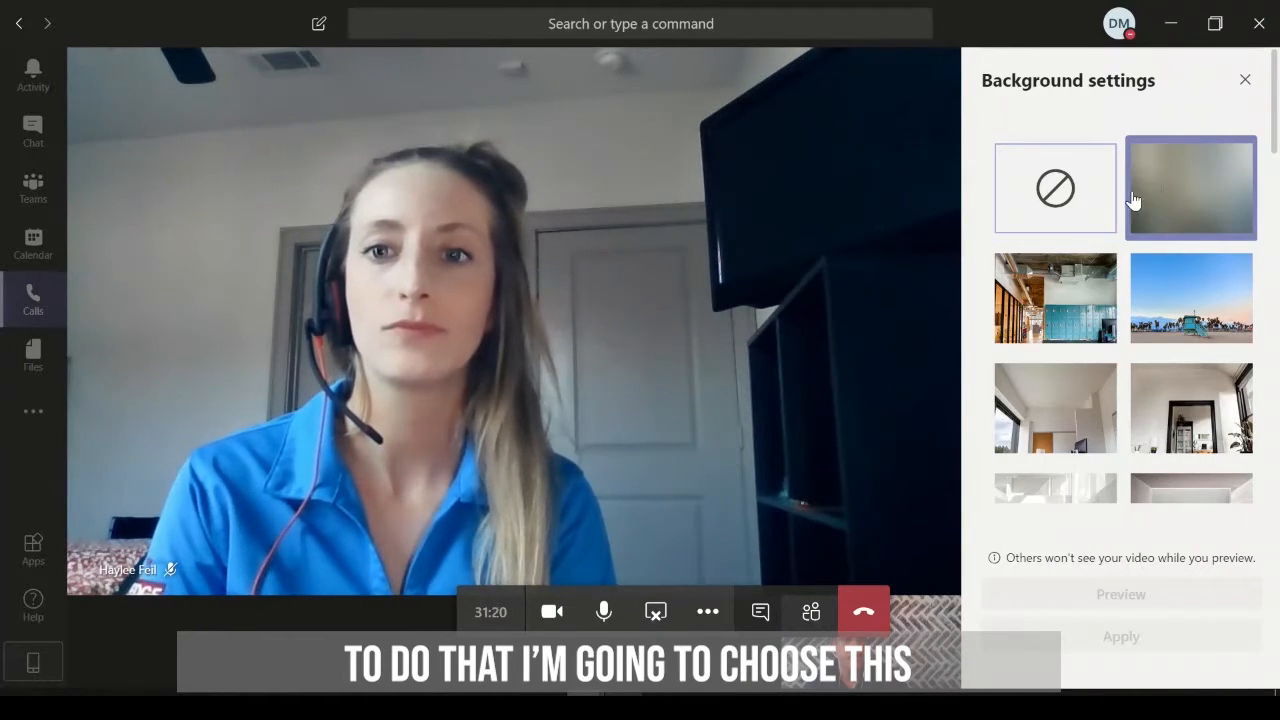
{"action": "mouse_move", "coordinate": [1178, 196]}
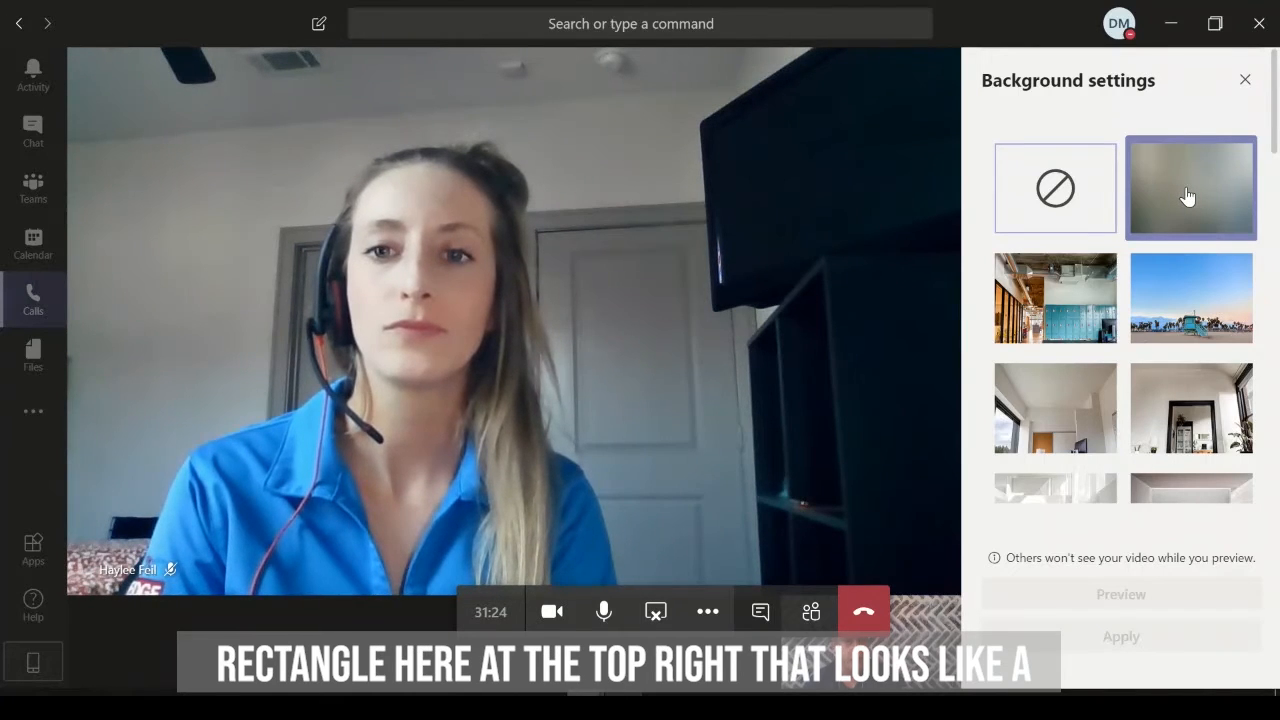
{"action": "left_click", "coordinate": [1190, 188]}
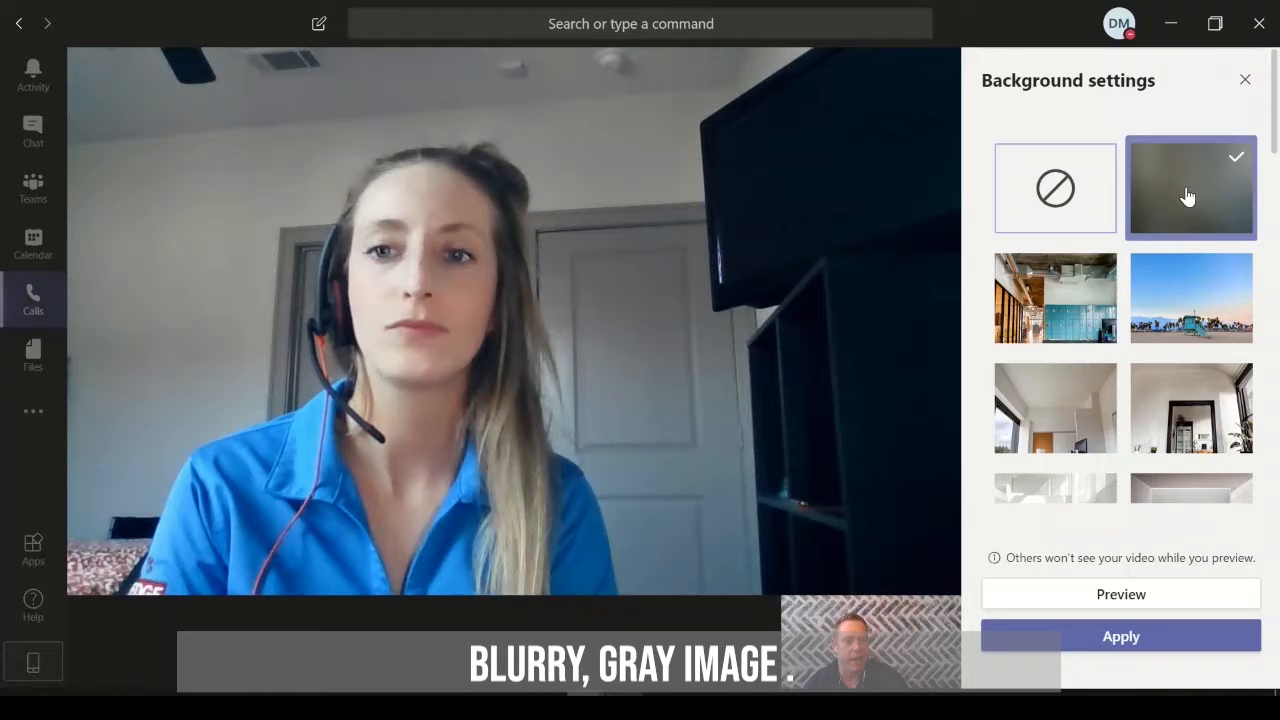
{"action": "left_click", "coordinate": [1120, 593]}
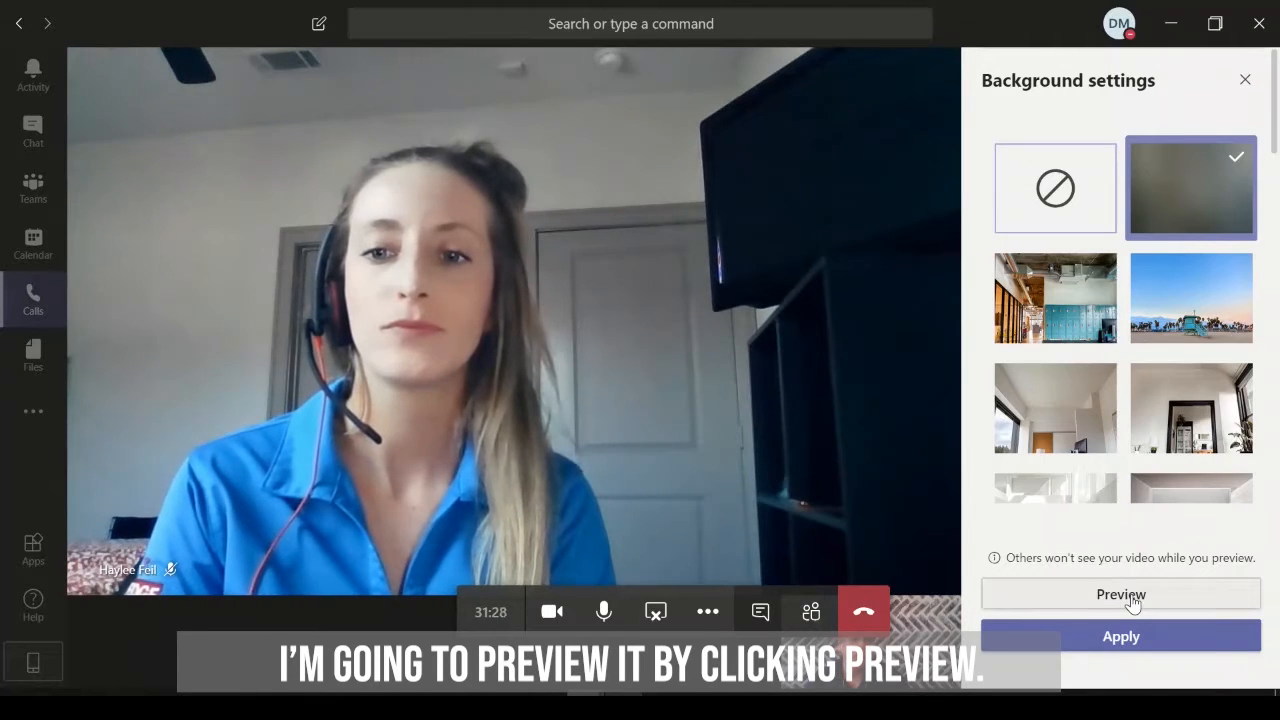
{"action": "left_click", "coordinate": [1120, 593]}
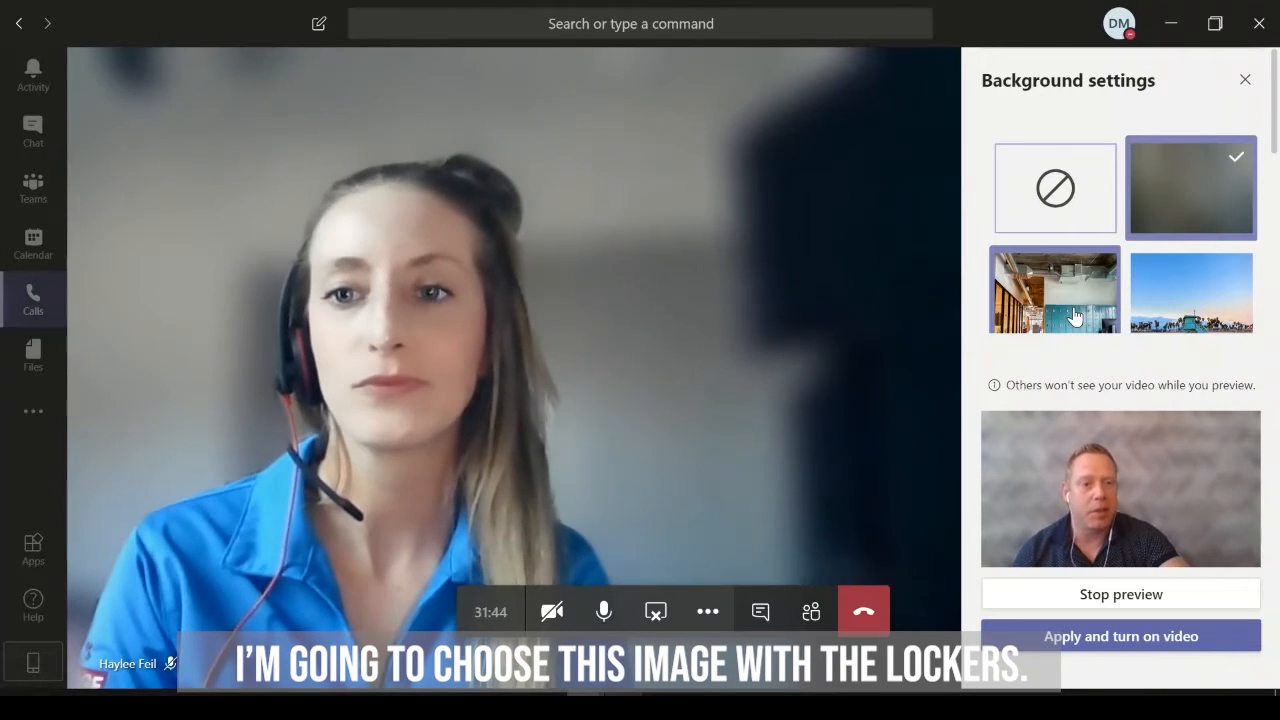
- Apply the lockers image as background with video on, then close the panel
{"action": "left_click", "coordinate": [1054, 291]}
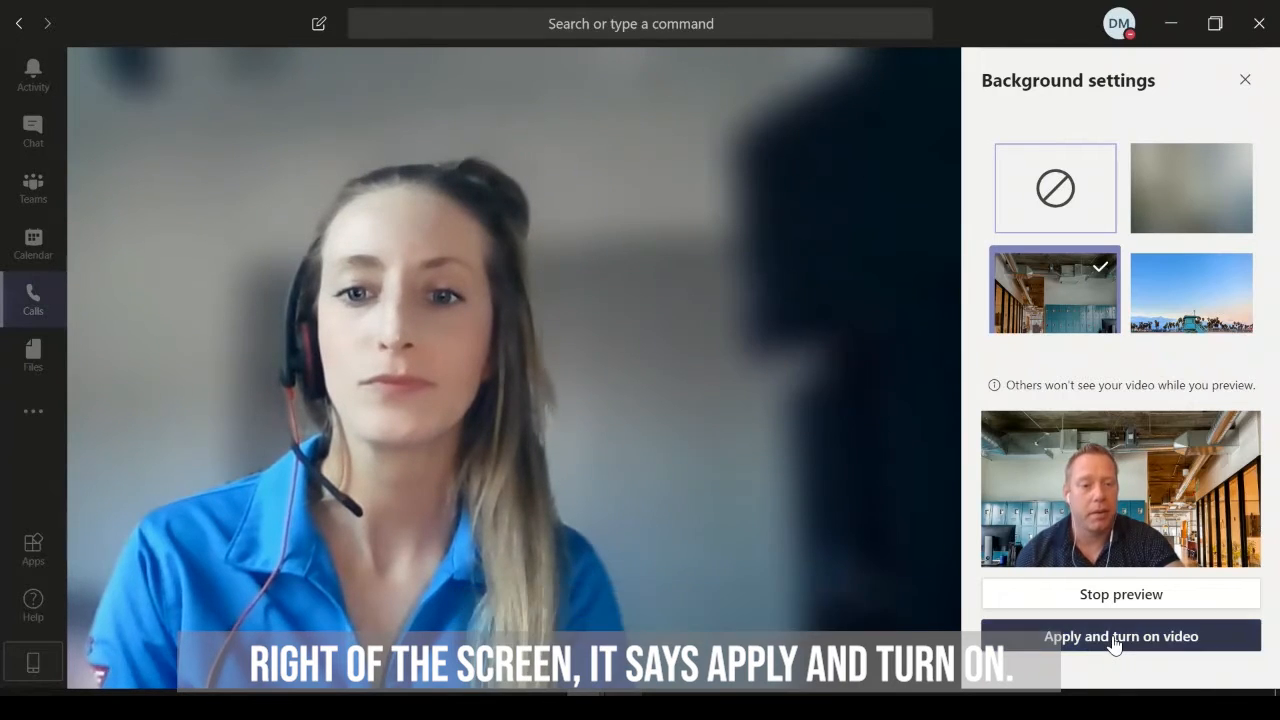
{"action": "left_click", "coordinate": [1120, 636]}
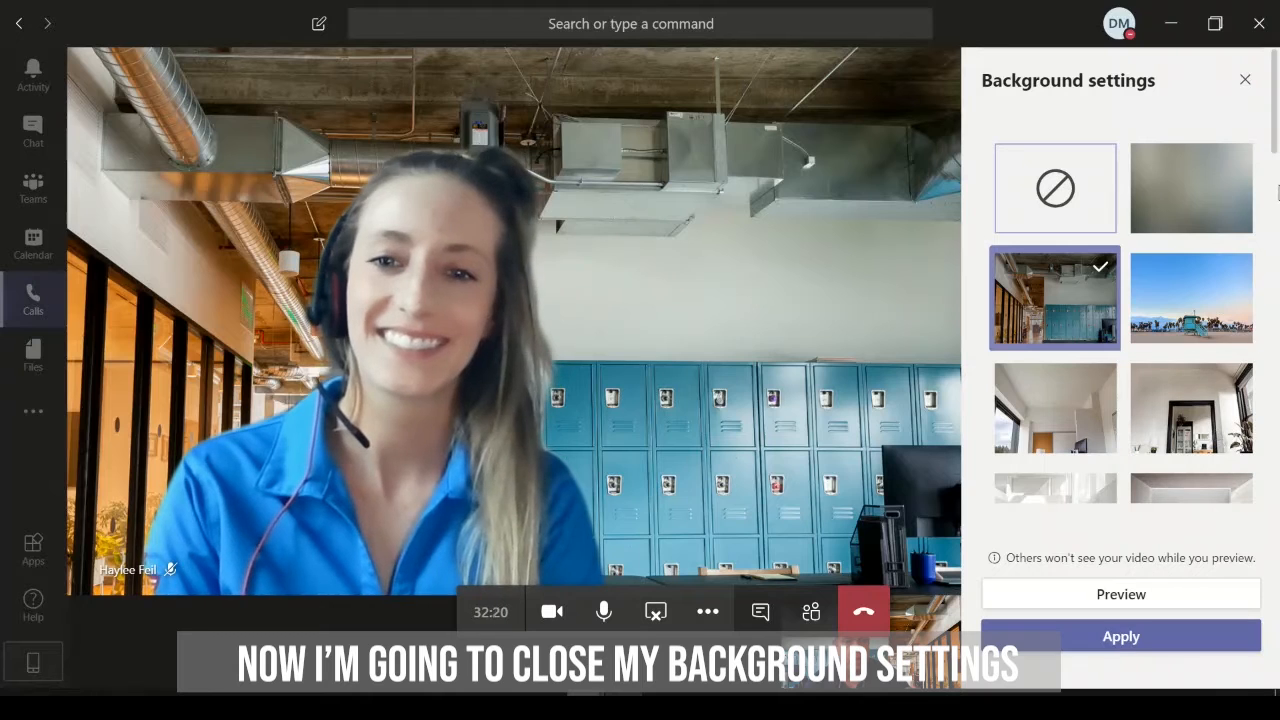
{"action": "left_click", "coordinate": [1245, 79]}
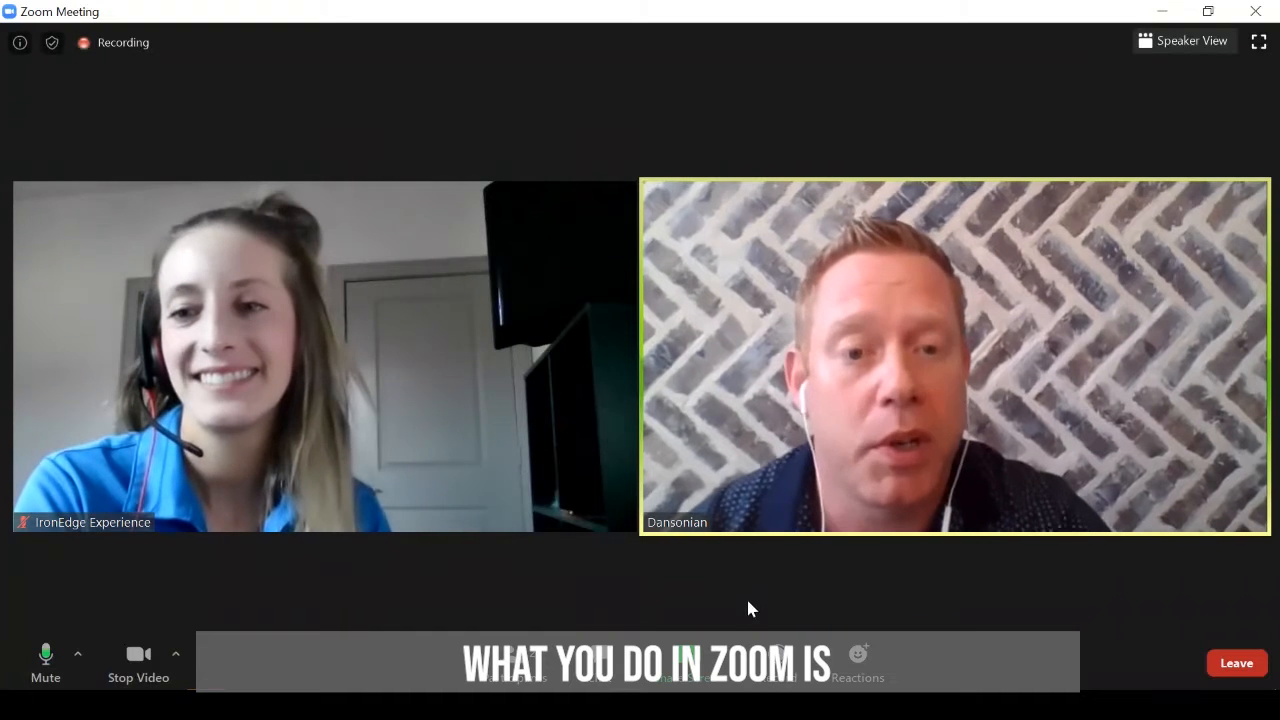
{"action": "mouse_move", "coordinate": [295, 588]}
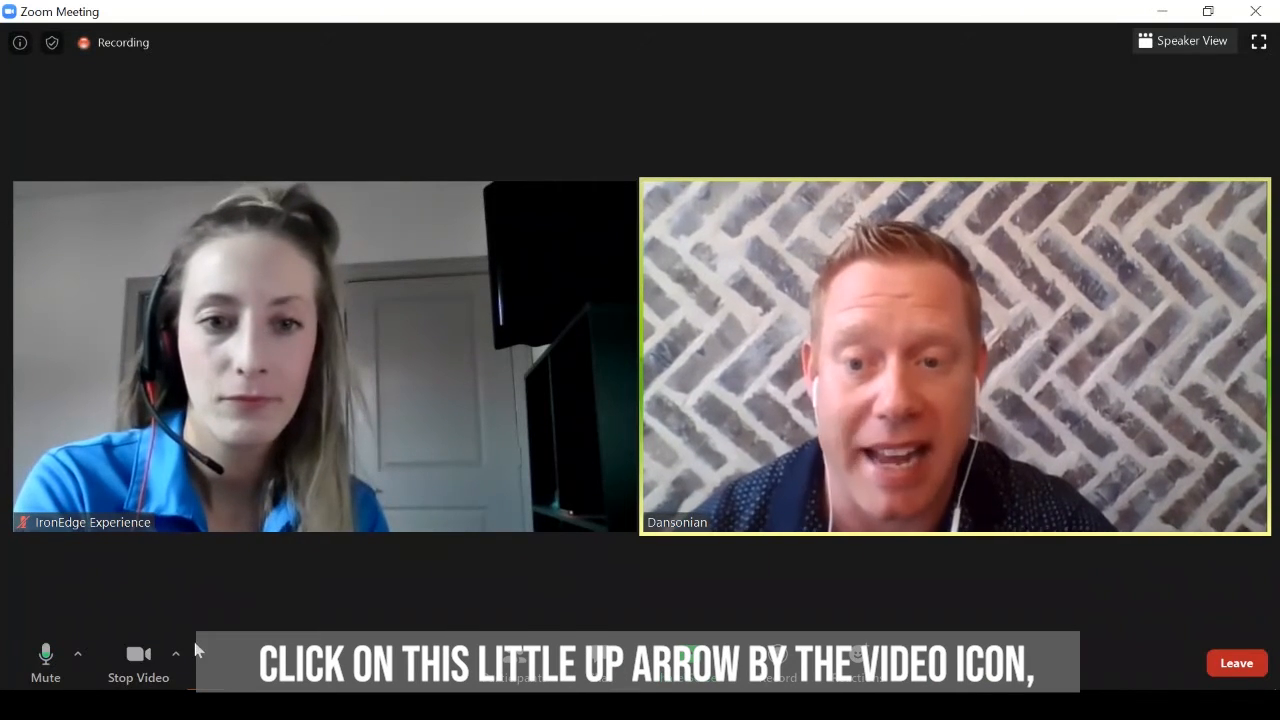
- Open Zoom's virtual background settings from the Stop Video options menu
{"action": "left_click", "coordinate": [175, 655]}
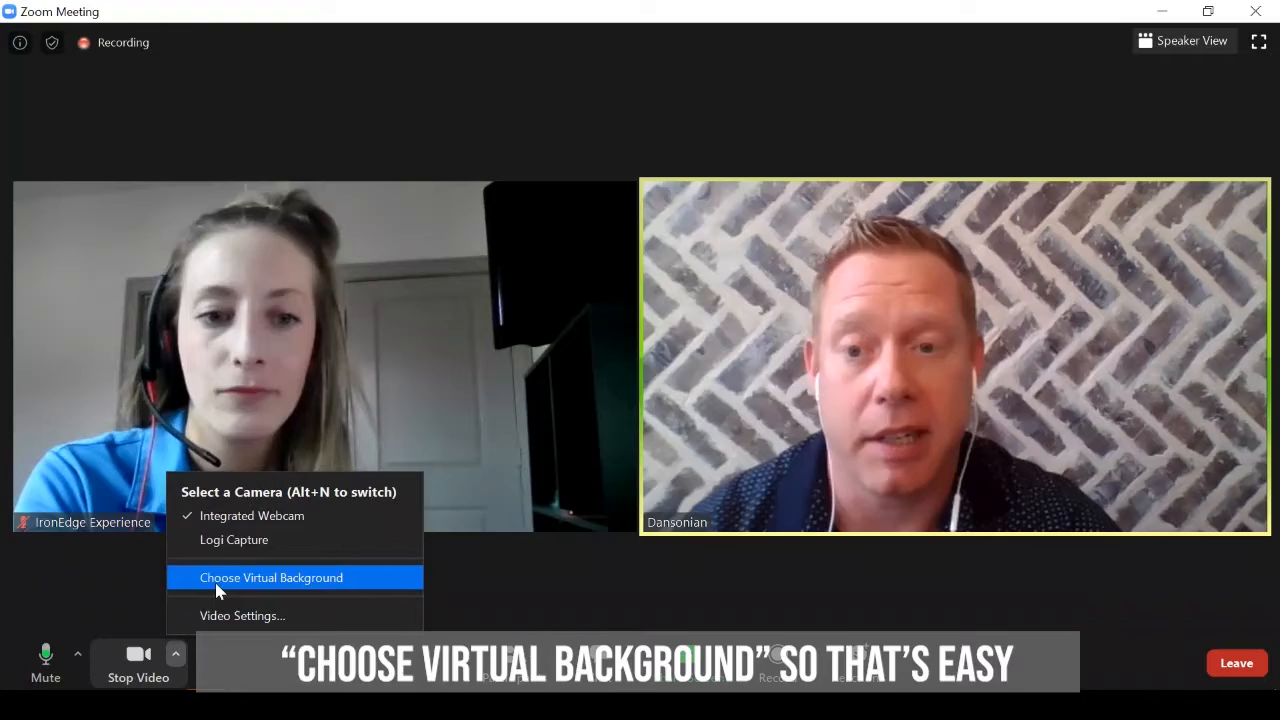
{"action": "left_click", "coordinate": [271, 577]}
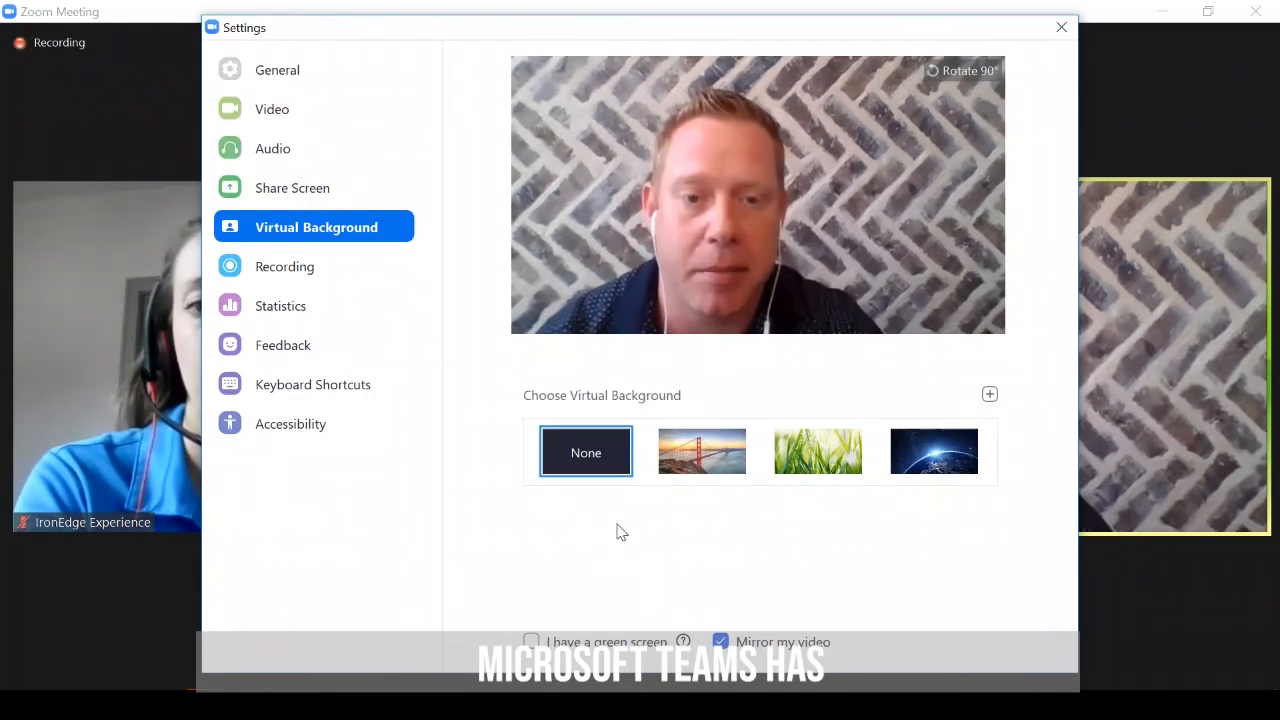
{"action": "mouse_move", "coordinate": [817, 451]}
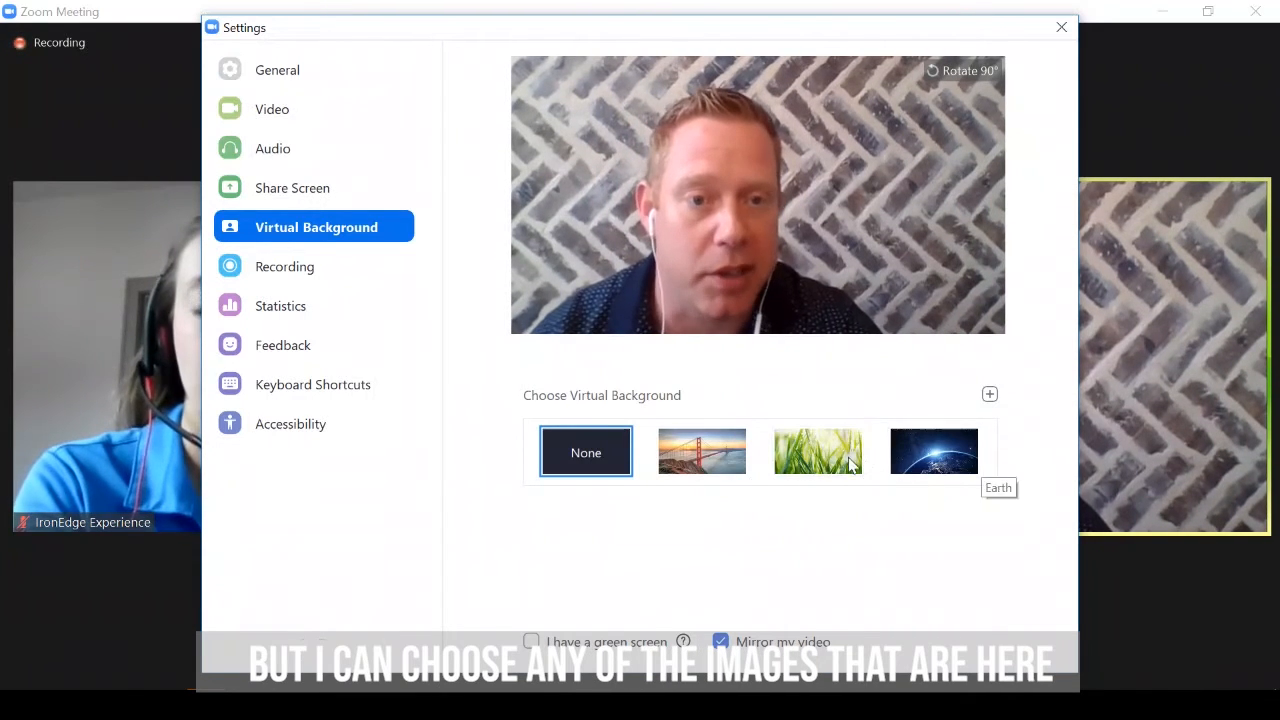
- Select the Golden Gate Bridge background and view the add image/video options
{"action": "left_click", "coordinate": [701, 451]}
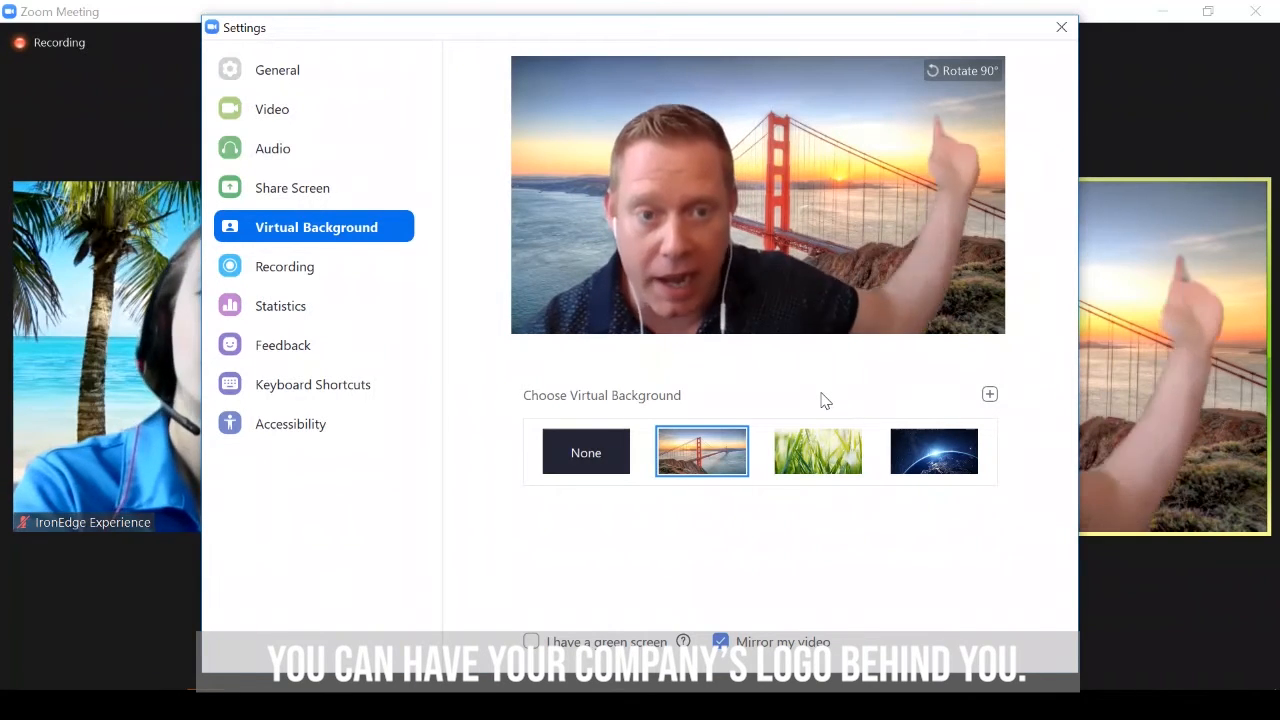
{"action": "mouse_move", "coordinate": [989, 393]}
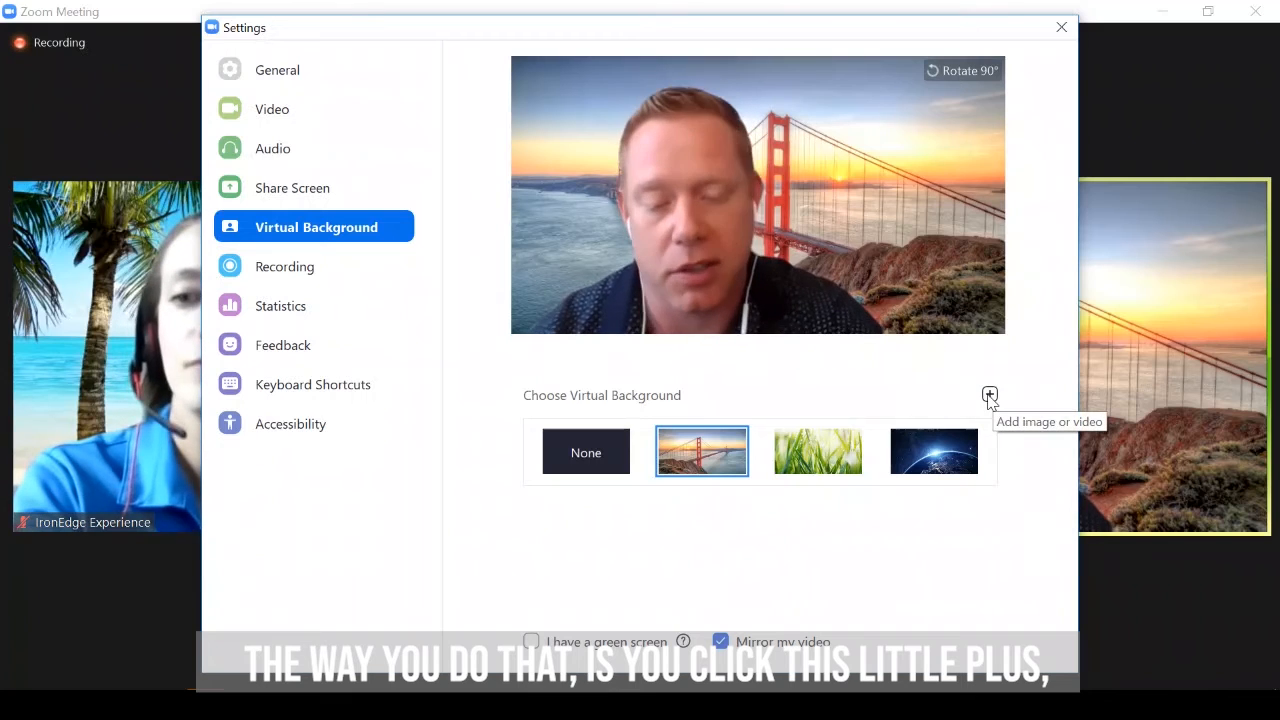
{"action": "left_click", "coordinate": [989, 394]}
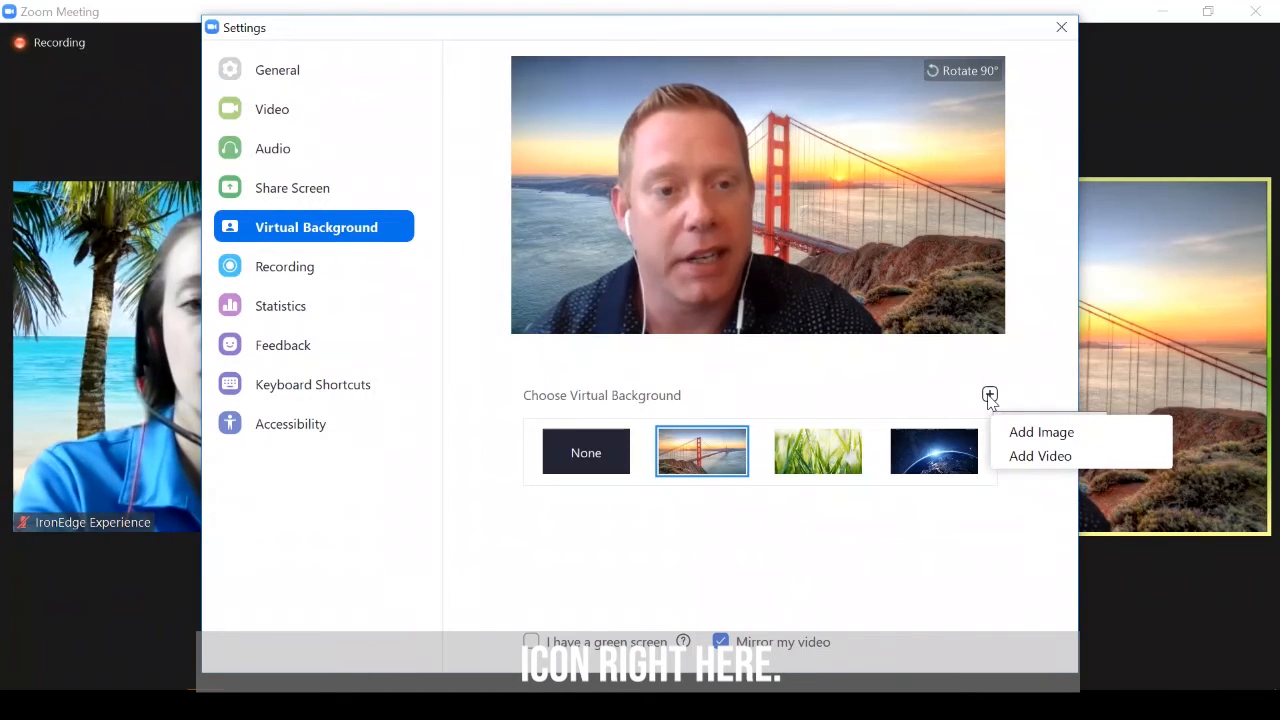
{"action": "mouse_move", "coordinate": [1041, 432]}
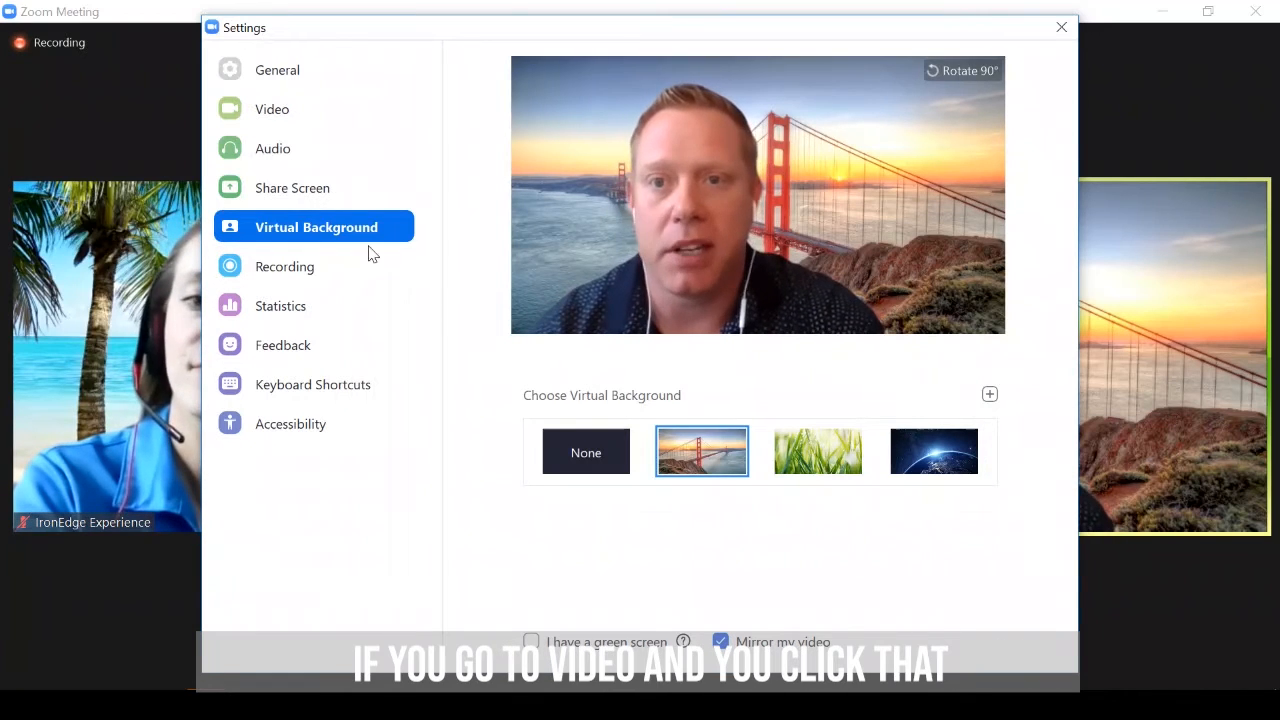
- Turn Touch up my appearance off and back on in Video settings, then close Settings
{"action": "left_click", "coordinate": [272, 109]}
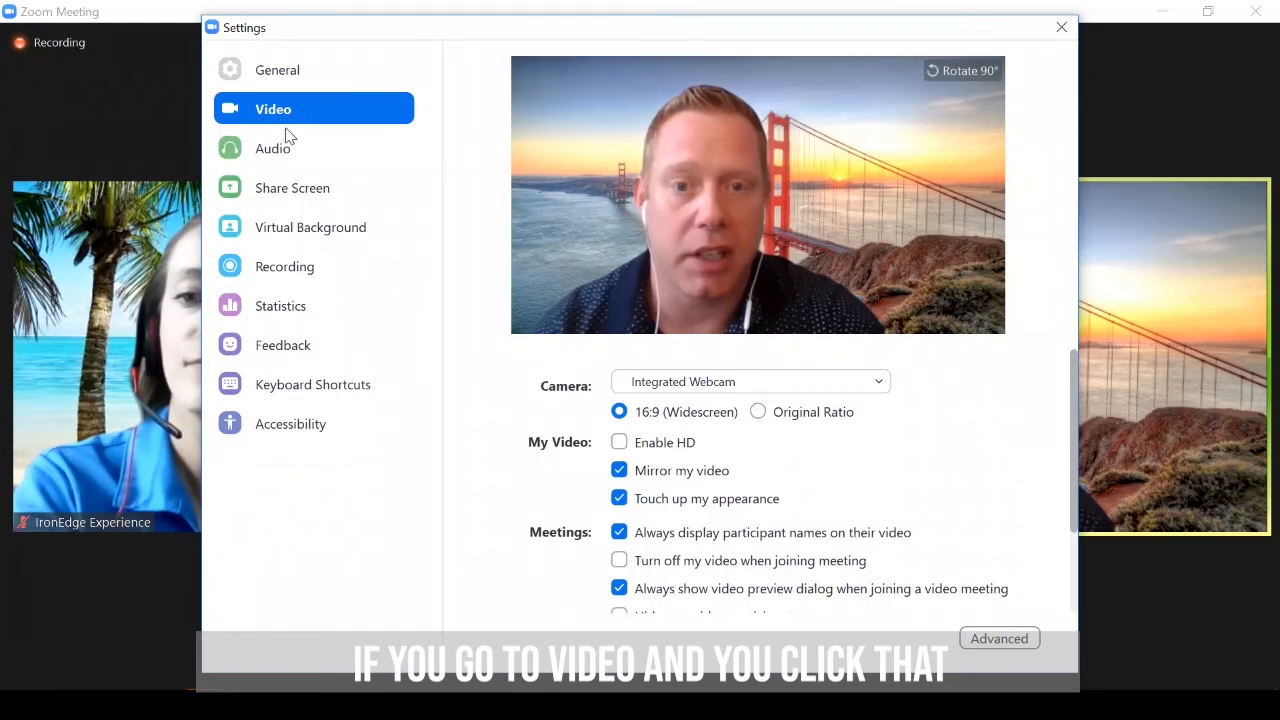
{"action": "mouse_move", "coordinate": [533, 491]}
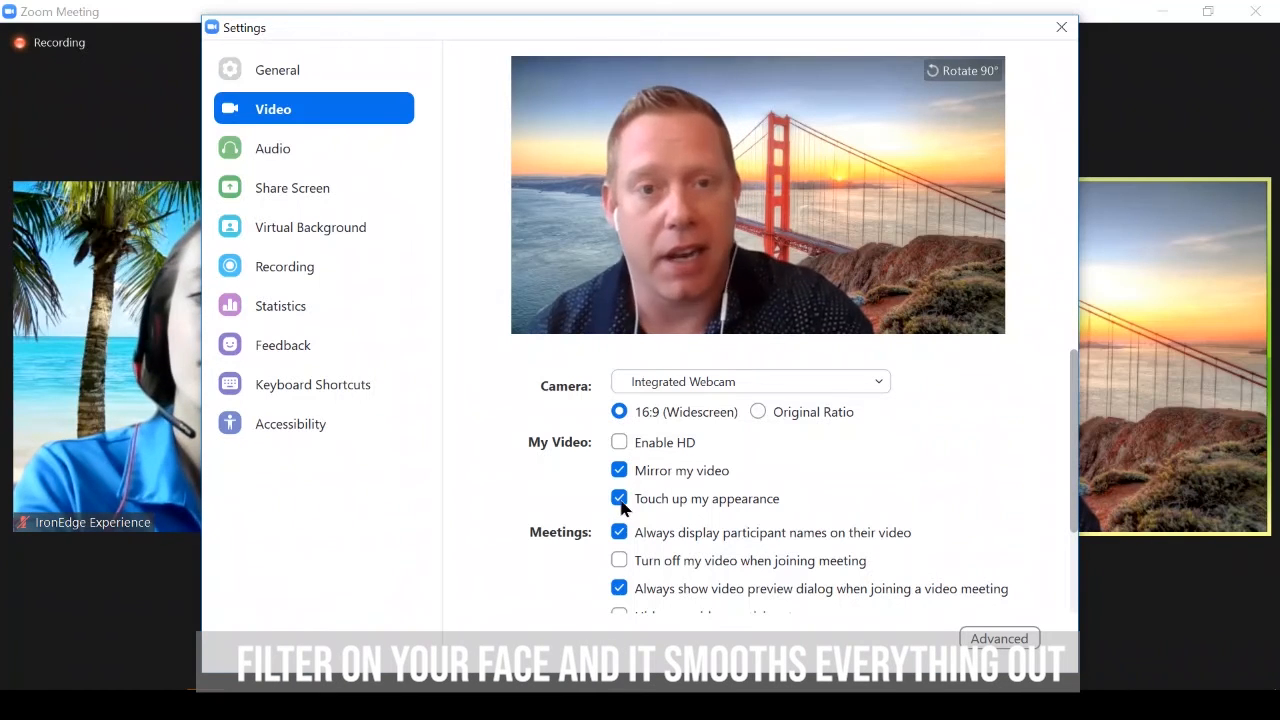
{"action": "left_click", "coordinate": [619, 498]}
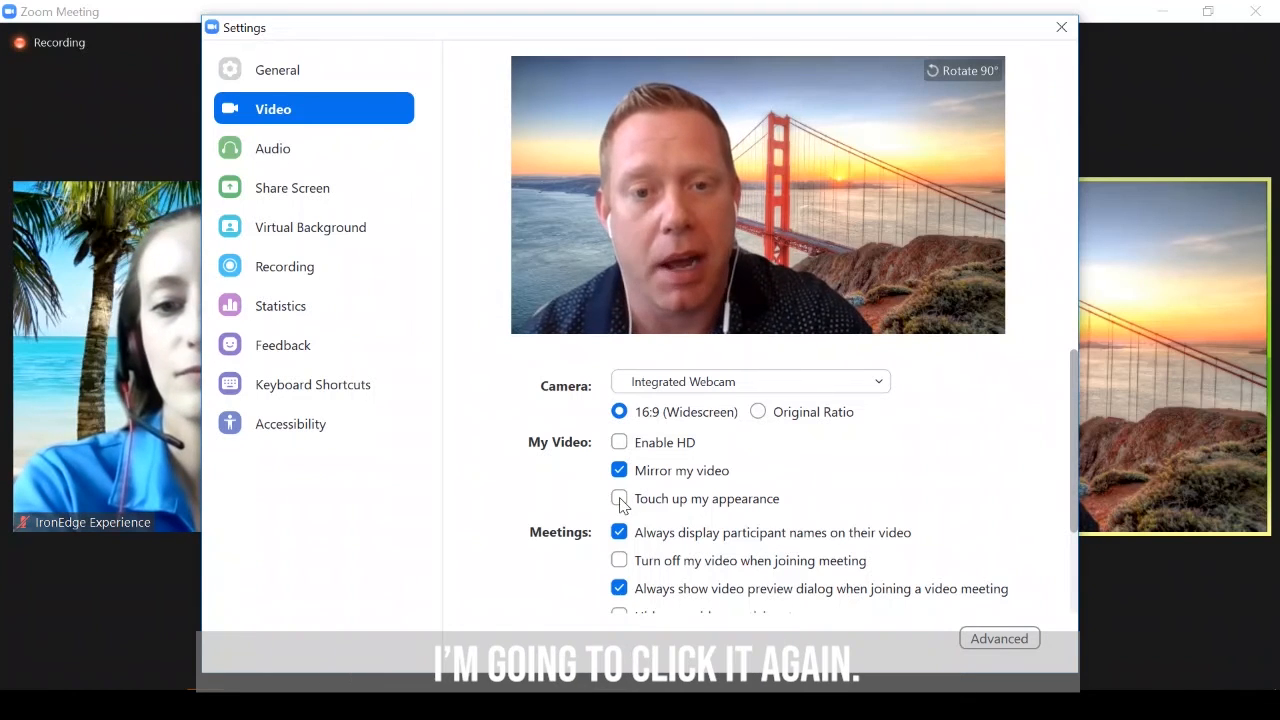
{"action": "left_click", "coordinate": [619, 498]}
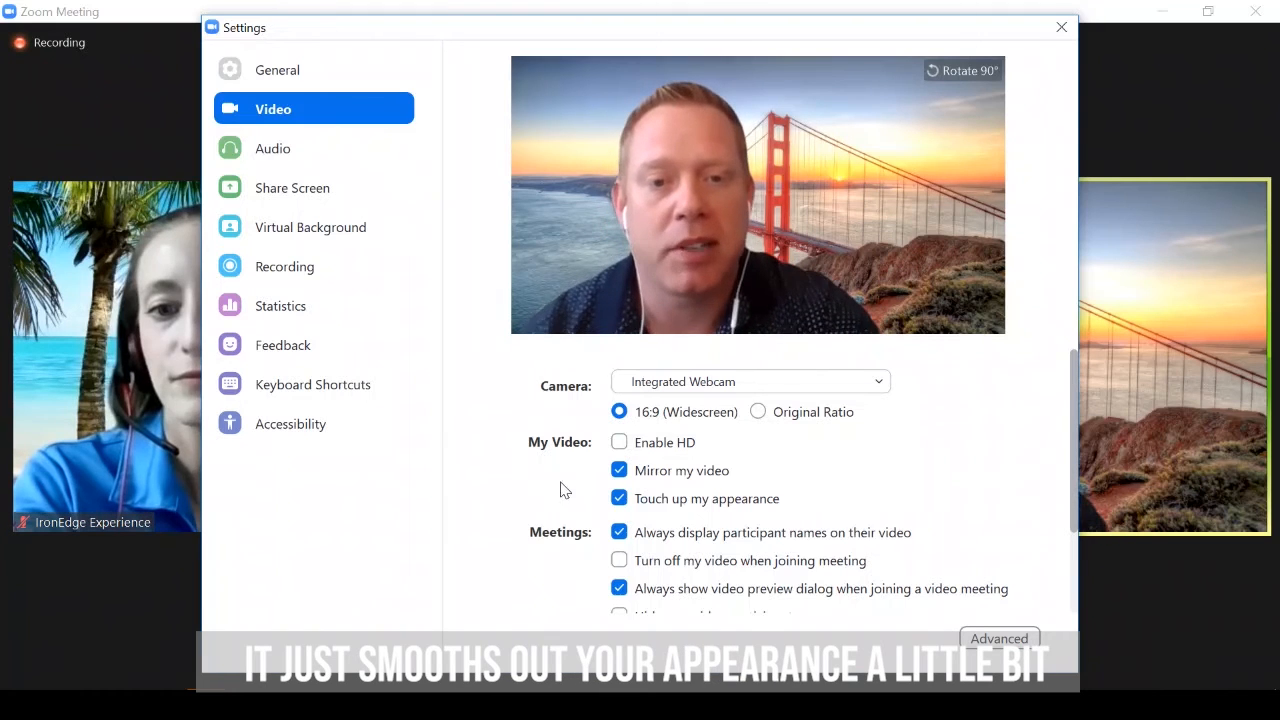
{"action": "mouse_move", "coordinate": [592, 505]}
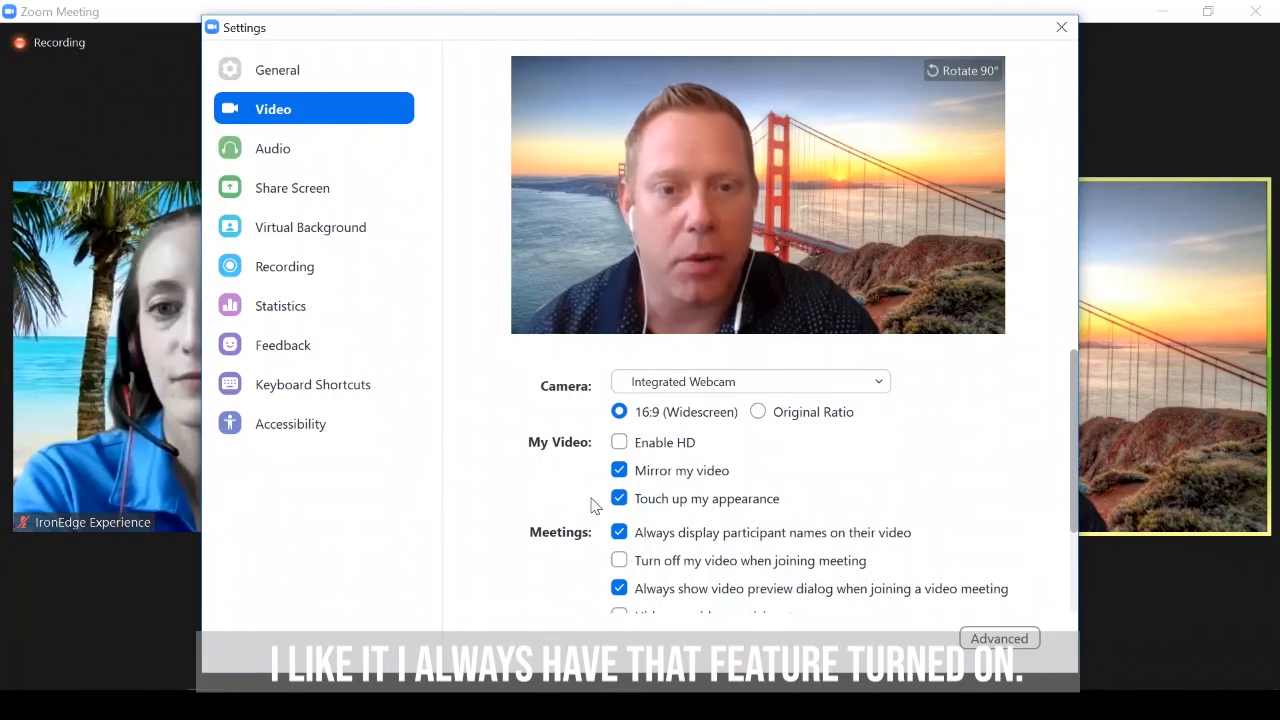
{"action": "mouse_move", "coordinate": [582, 502]}
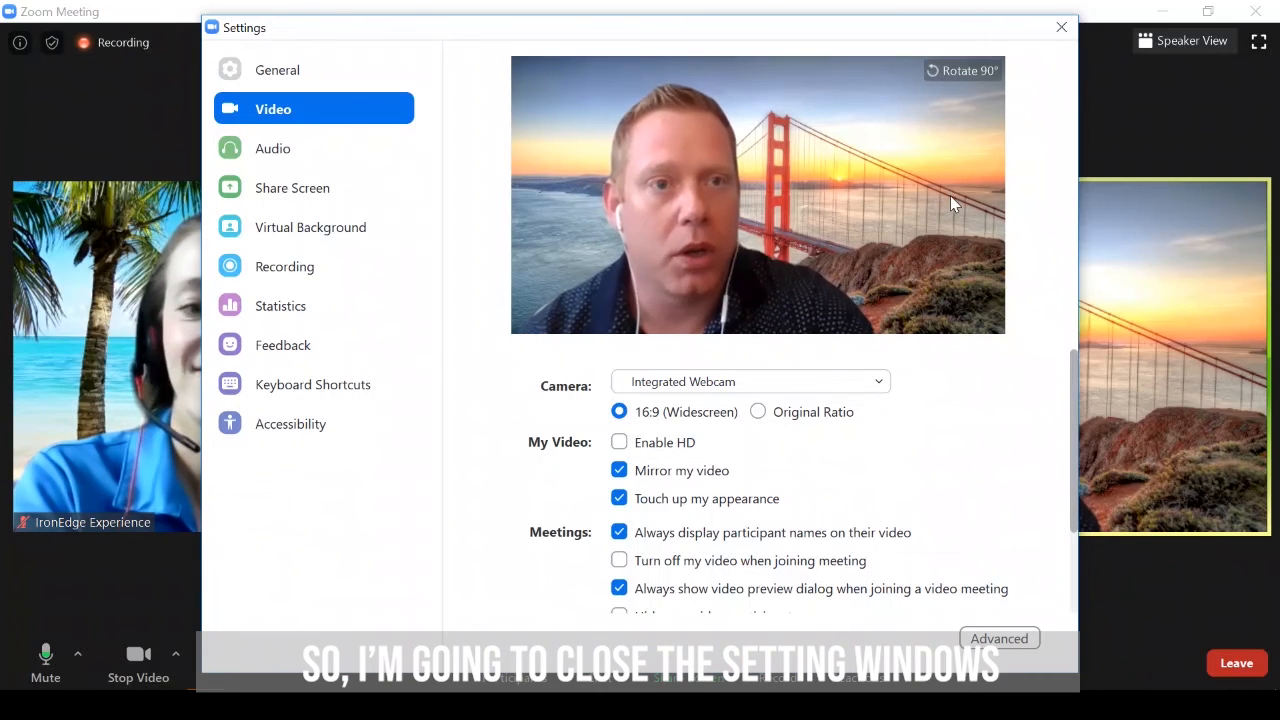
{"action": "left_click", "coordinate": [1060, 27]}
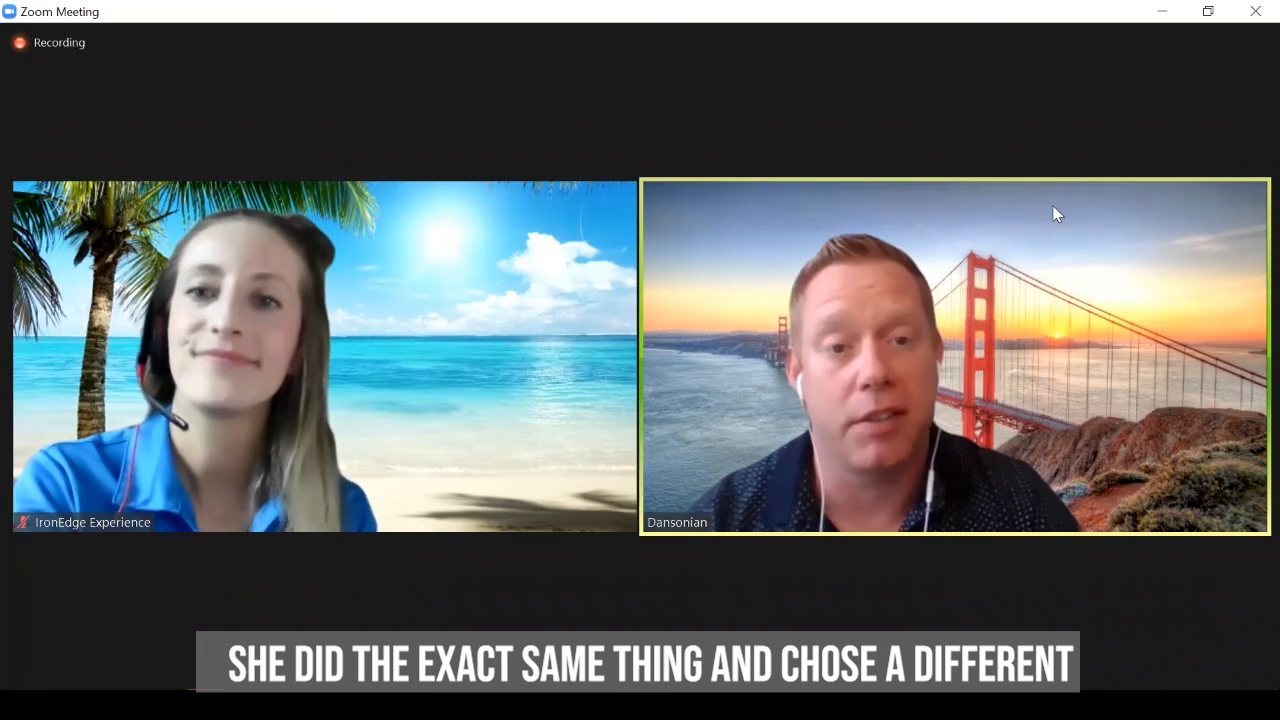
{"action": "mouse_move", "coordinate": [793, 595]}
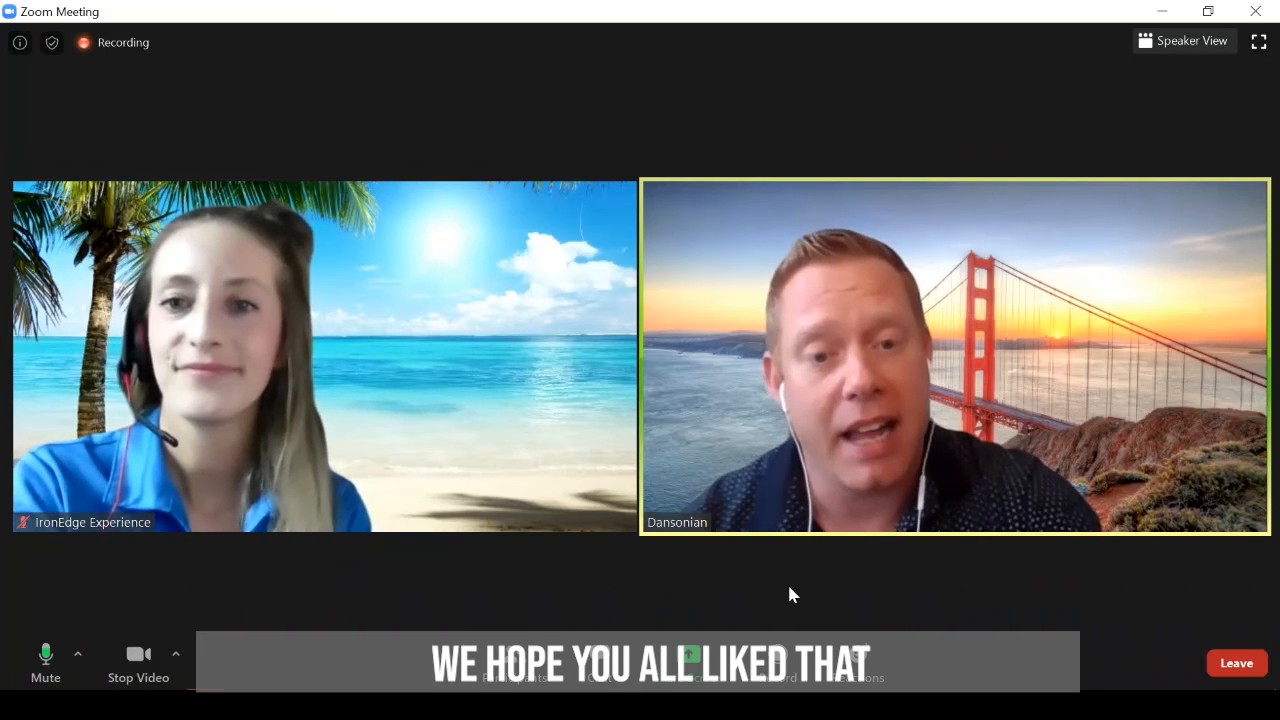